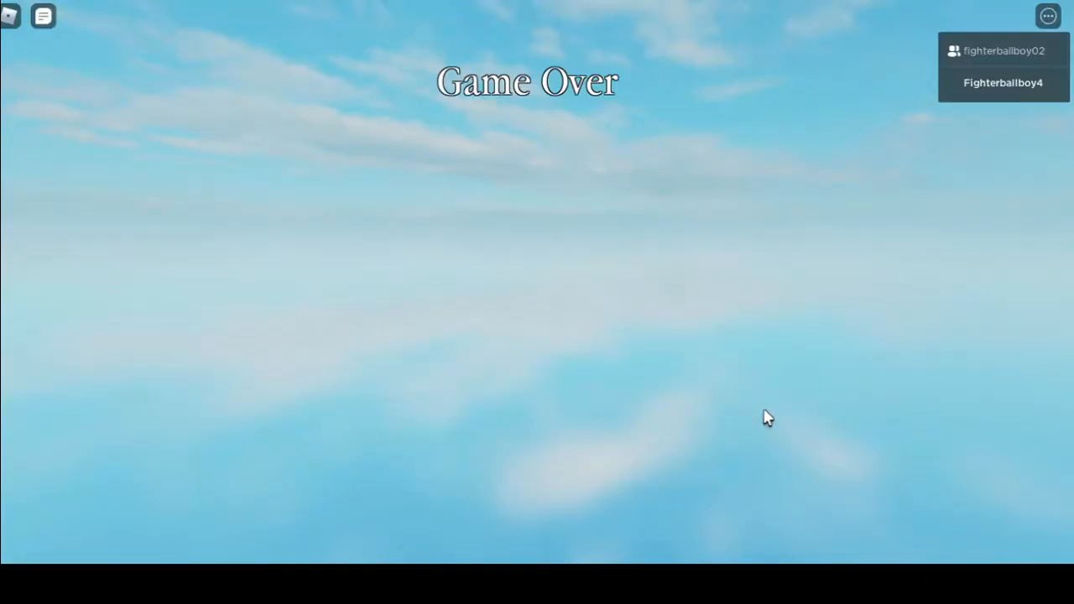
pyautogui.moveTo(776, 426)
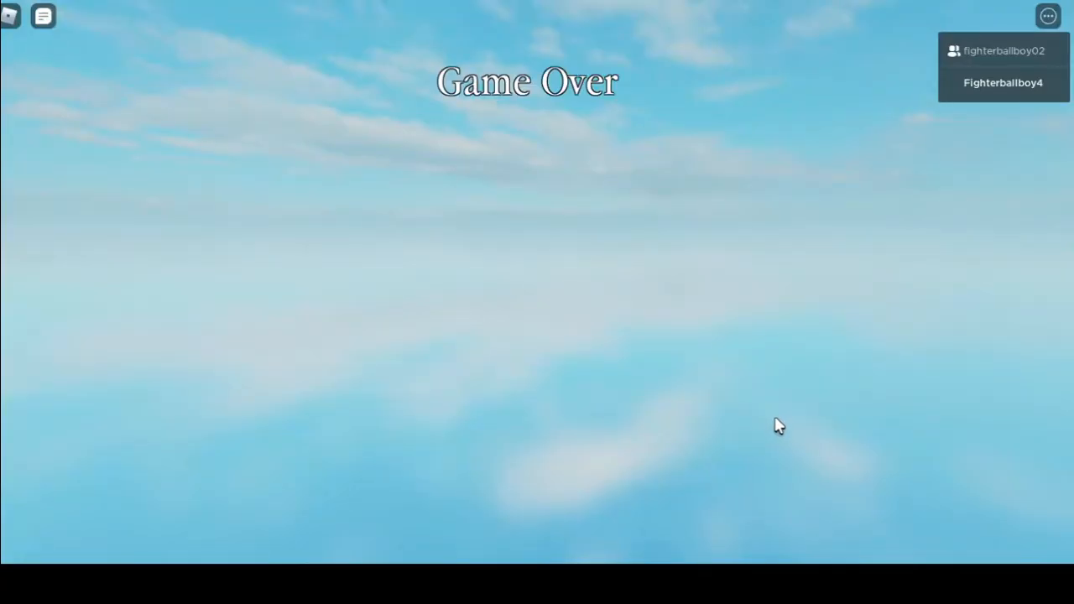